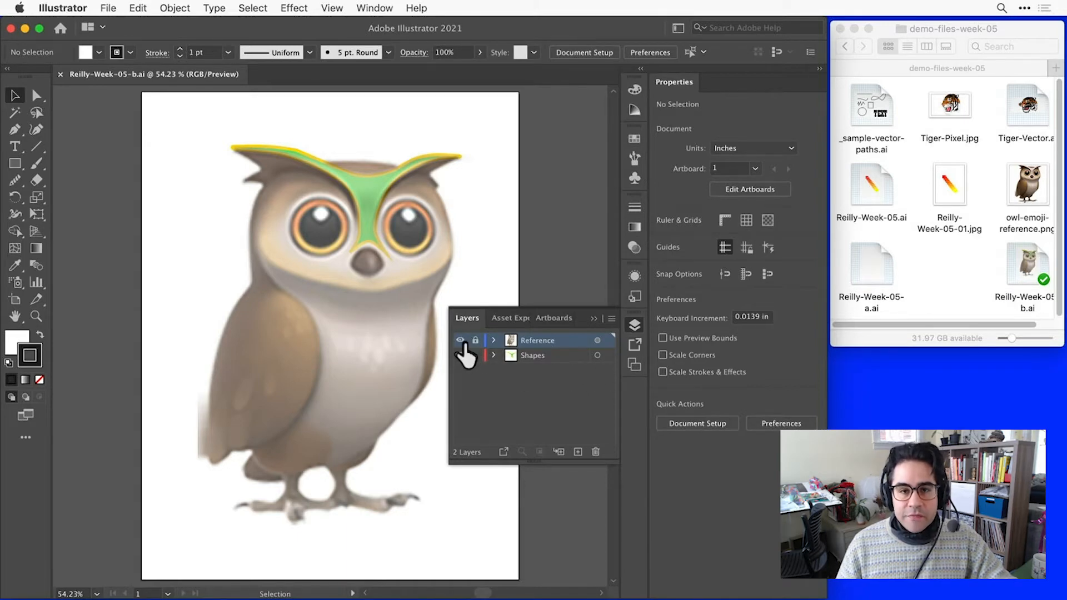
# - Hide the Reference layer via its eye icon in the Layers panel
pyautogui.click(460, 340)
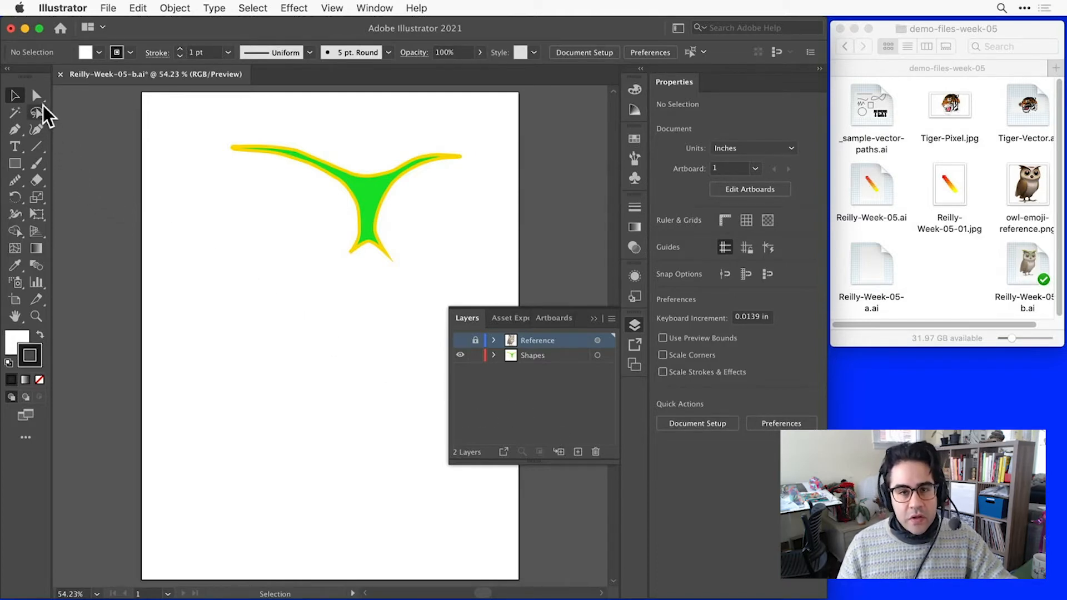
pyautogui.moveTo(34, 96)
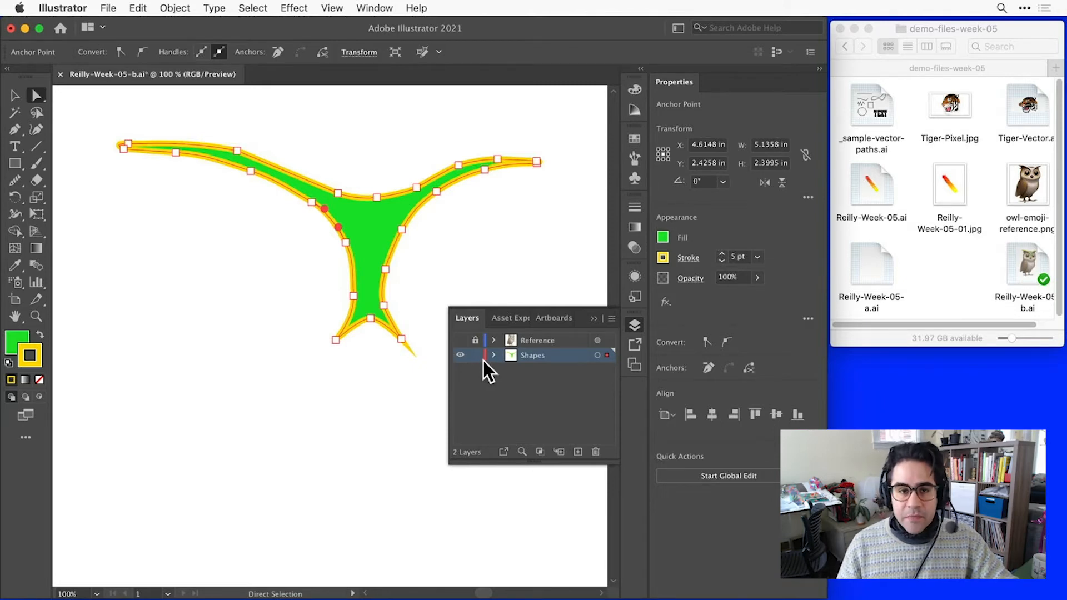
pyautogui.moveTo(496, 374)
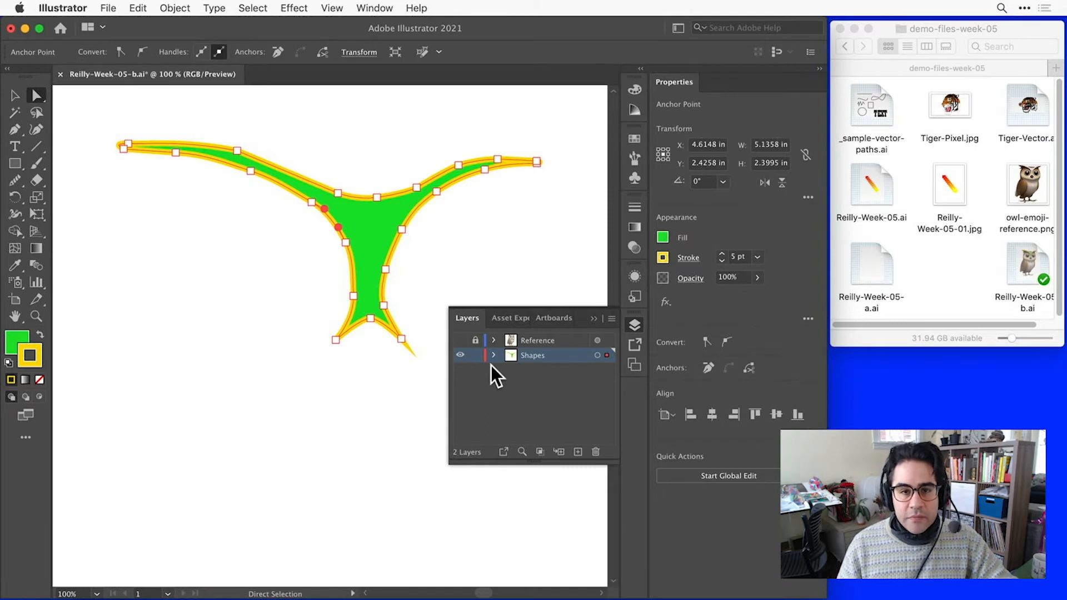
pyautogui.moveTo(479, 368)
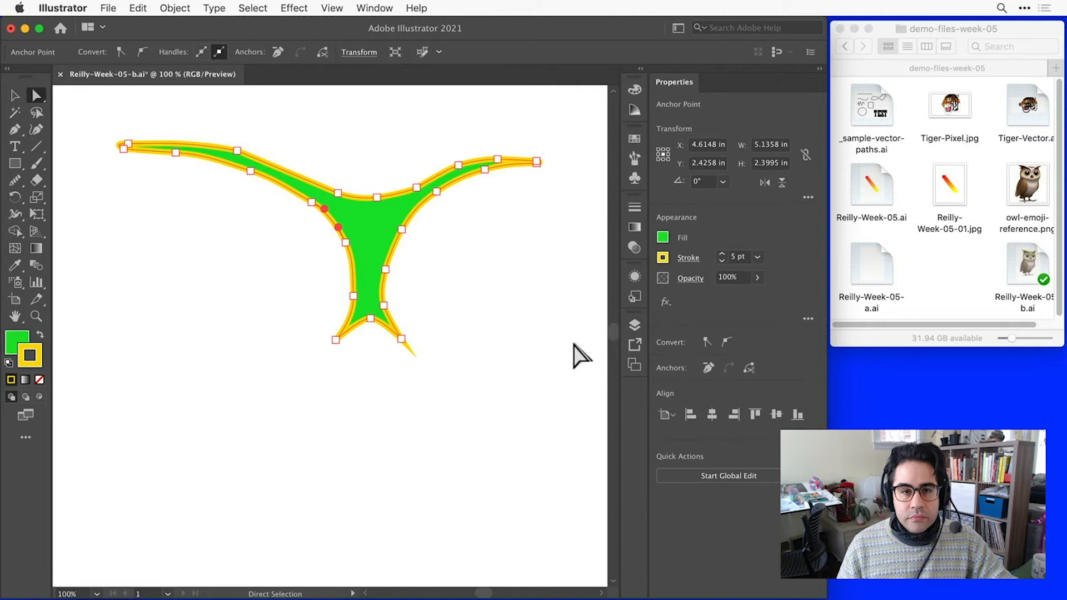
pyautogui.moveTo(425, 224)
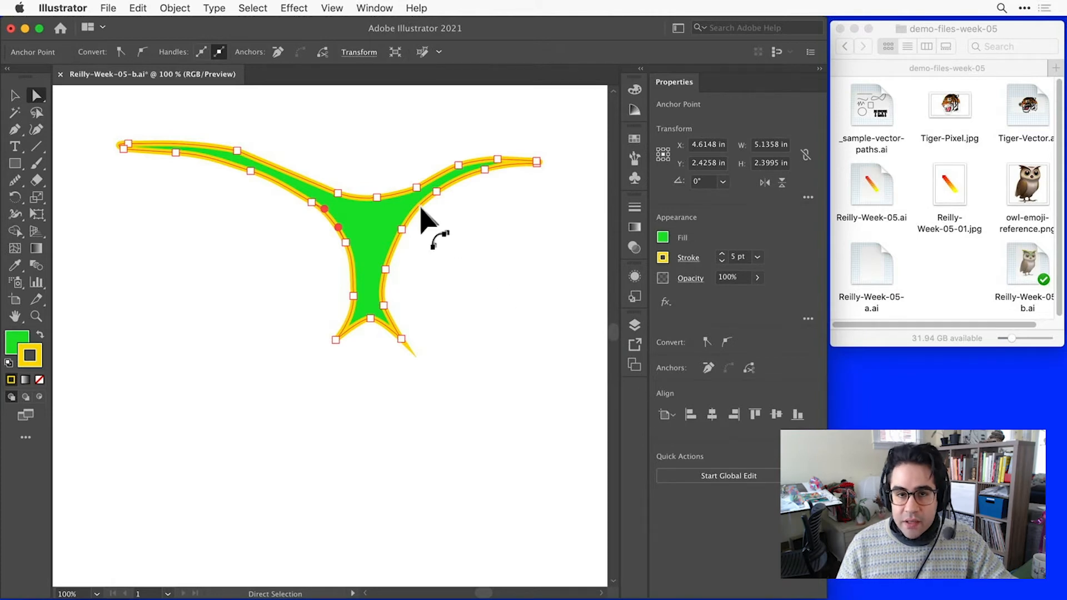
pyautogui.moveTo(185, 115)
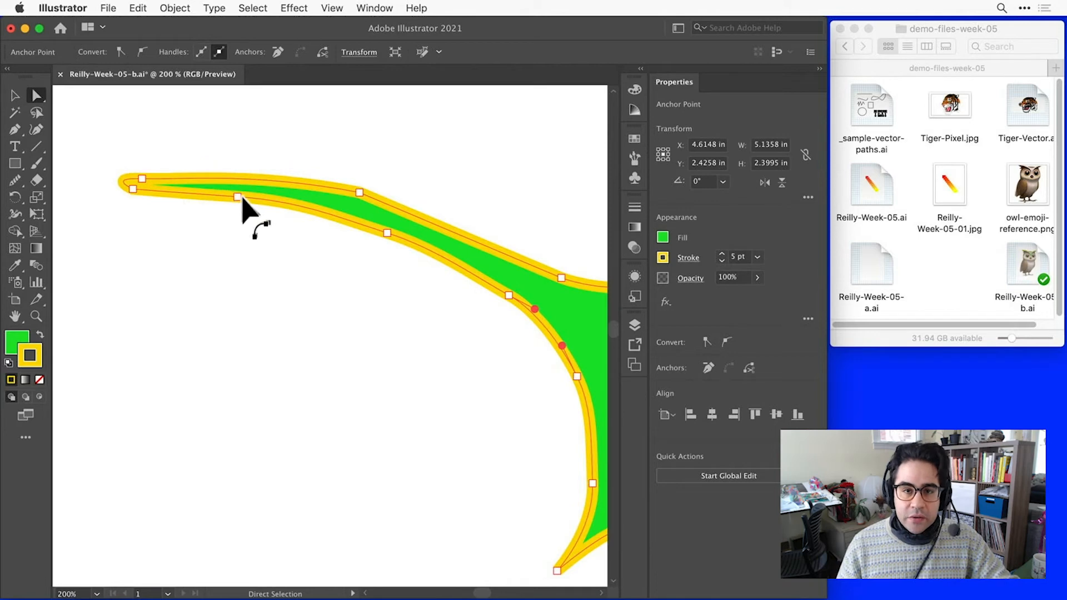
pyautogui.click(236, 196)
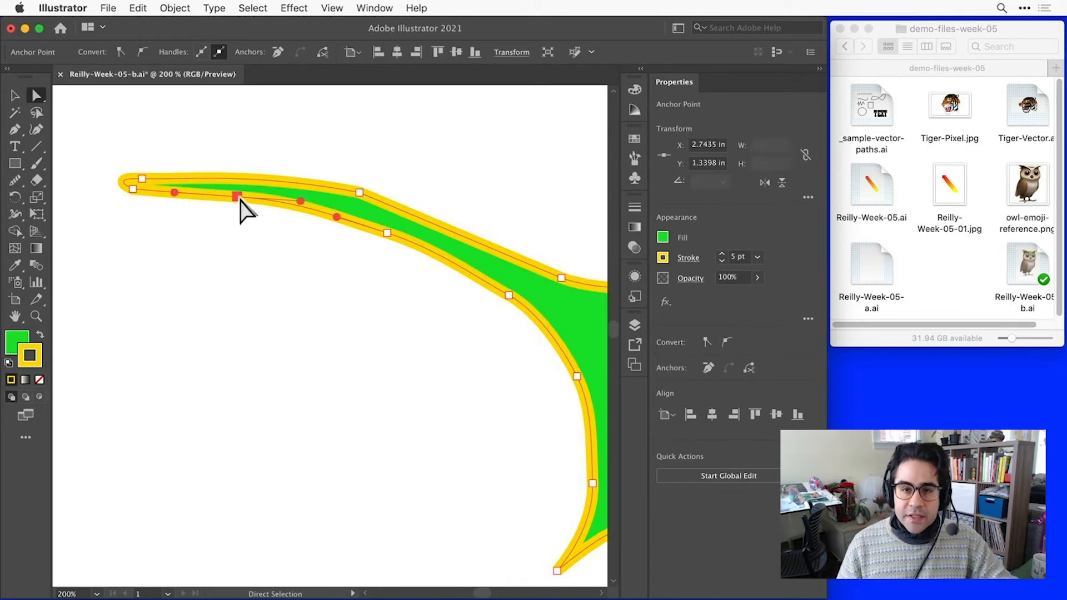
pyautogui.moveTo(245, 215)
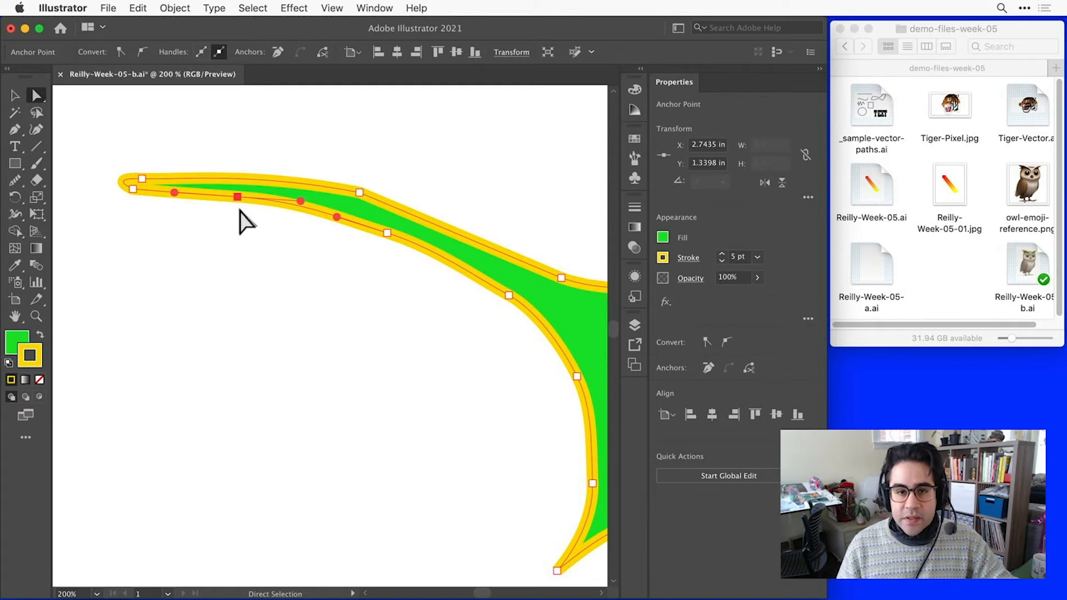
pyautogui.moveTo(172, 224)
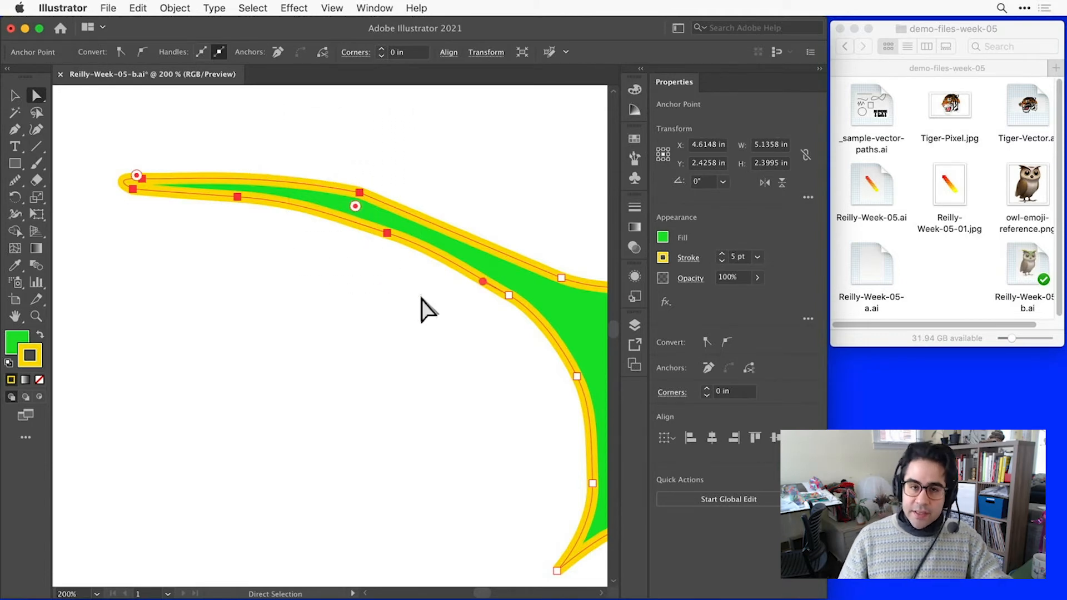
pyautogui.moveTo(410, 316)
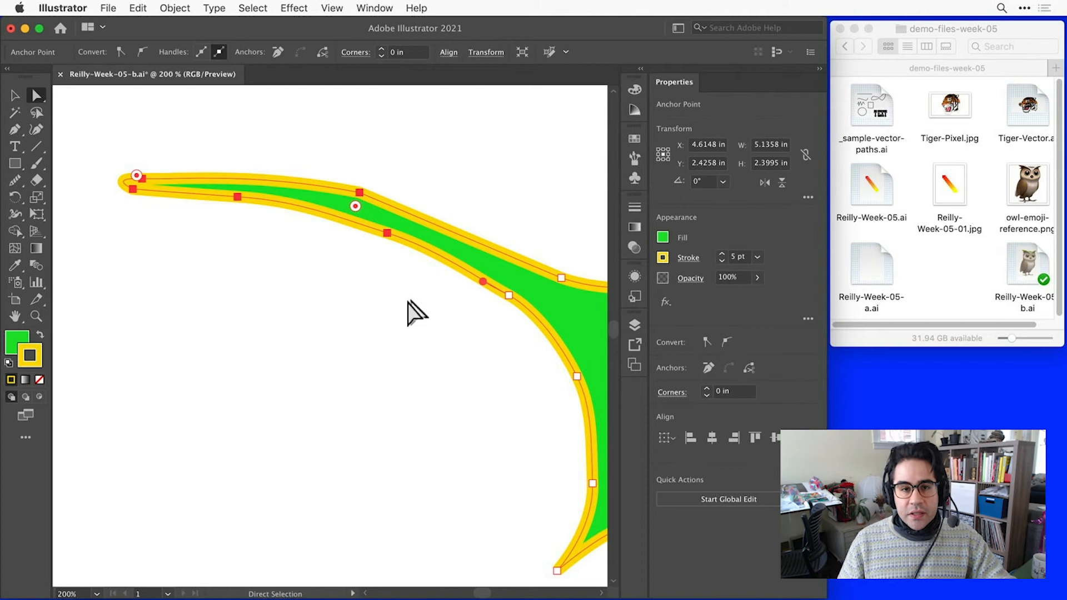
pyautogui.moveTo(298, 213)
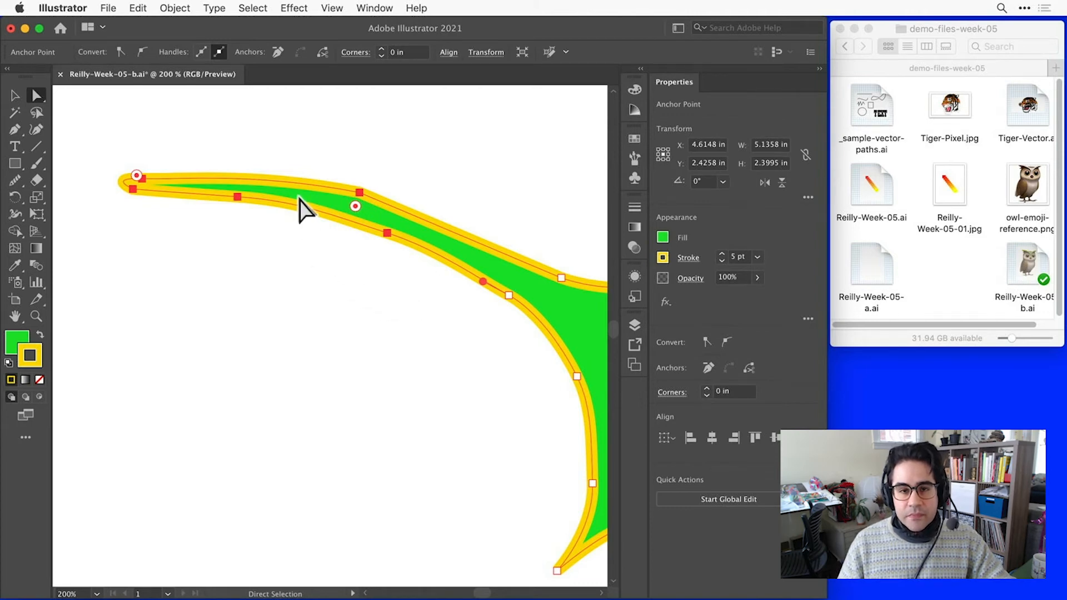
pyautogui.click(387, 233)
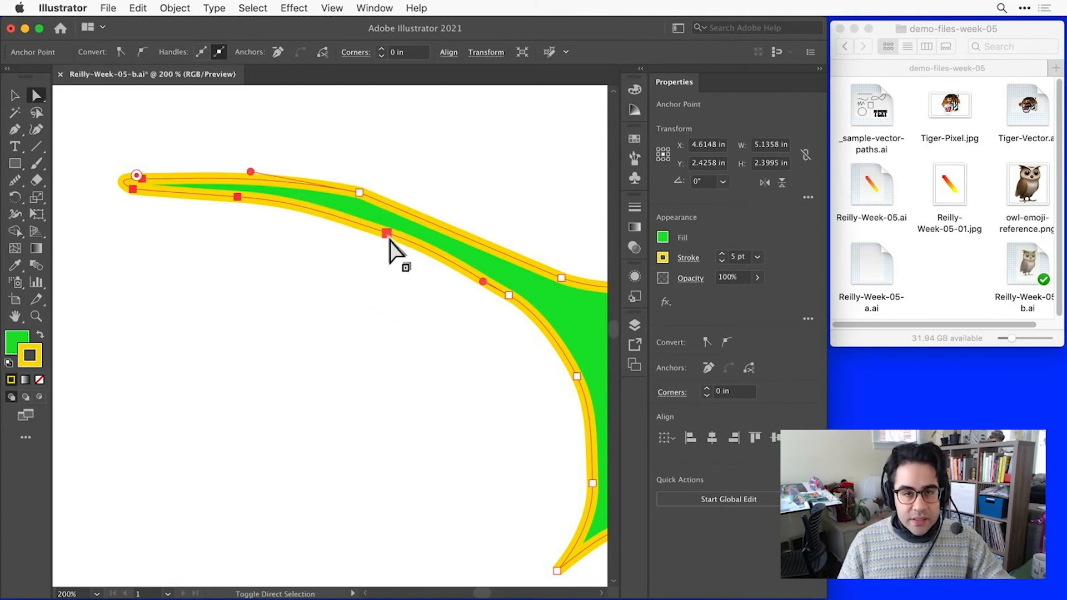
pyautogui.click(253, 8)
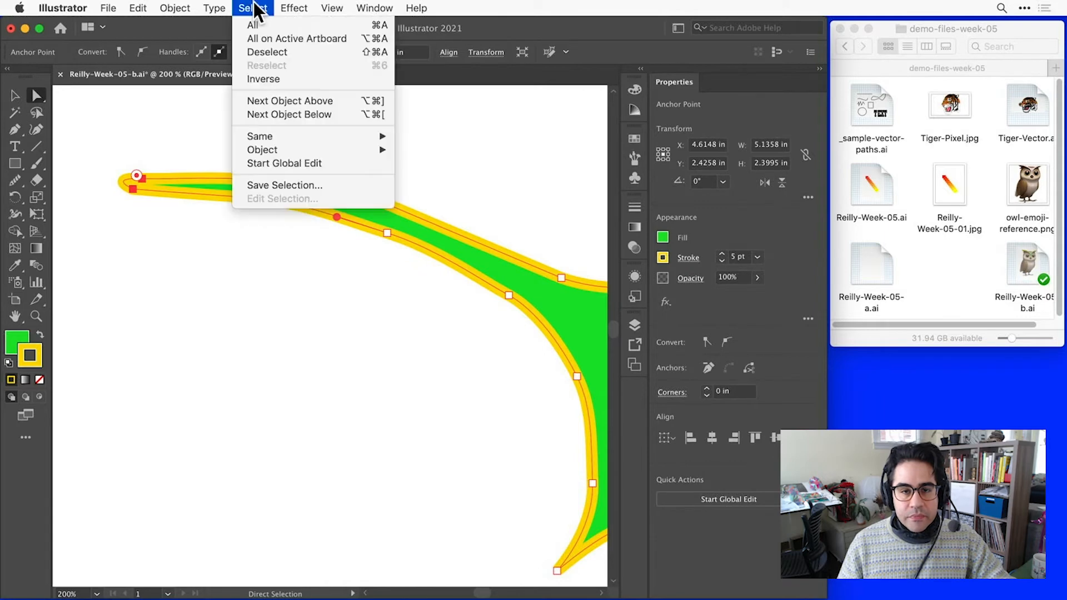
pyautogui.click(267, 52)
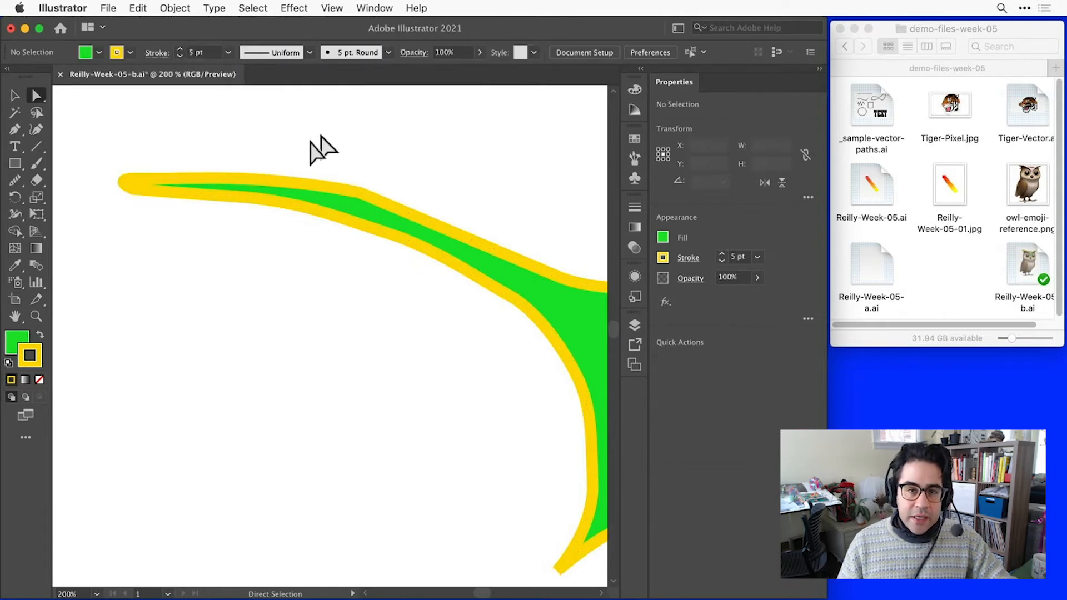
pyautogui.moveTo(172, 183)
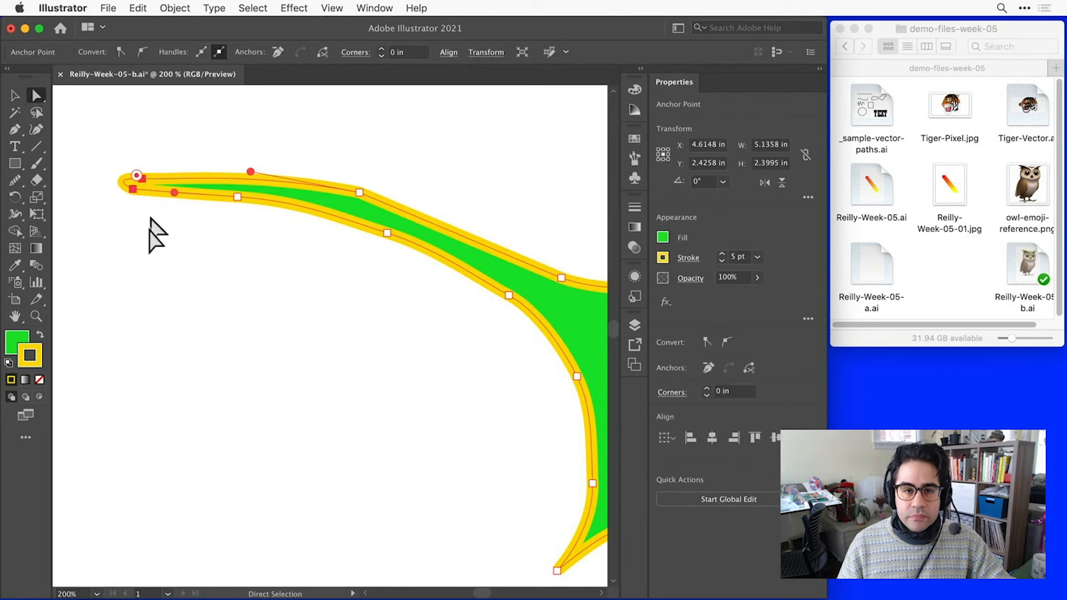
# - Select a lower-edge anchor on the left arm, drag it down, then back near its spot
pyautogui.click(226, 248)
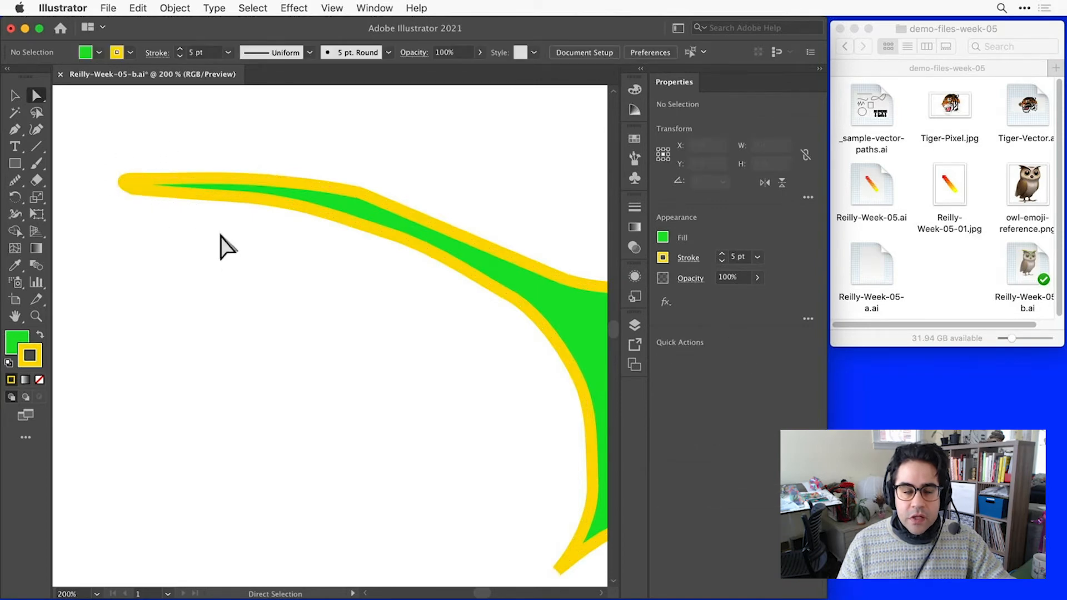
pyautogui.moveTo(239, 226)
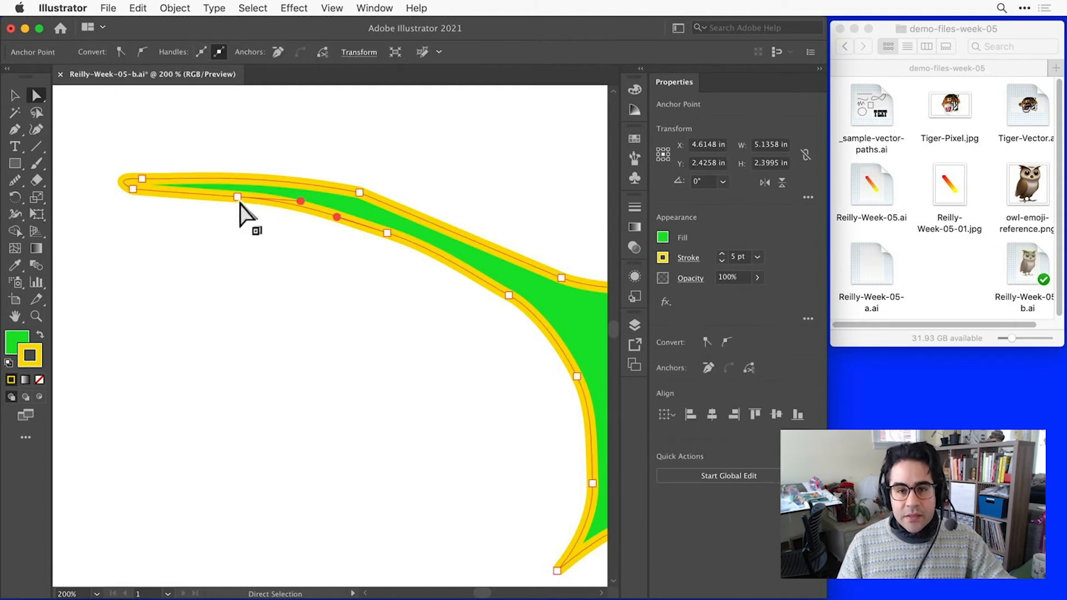
pyautogui.click(236, 198)
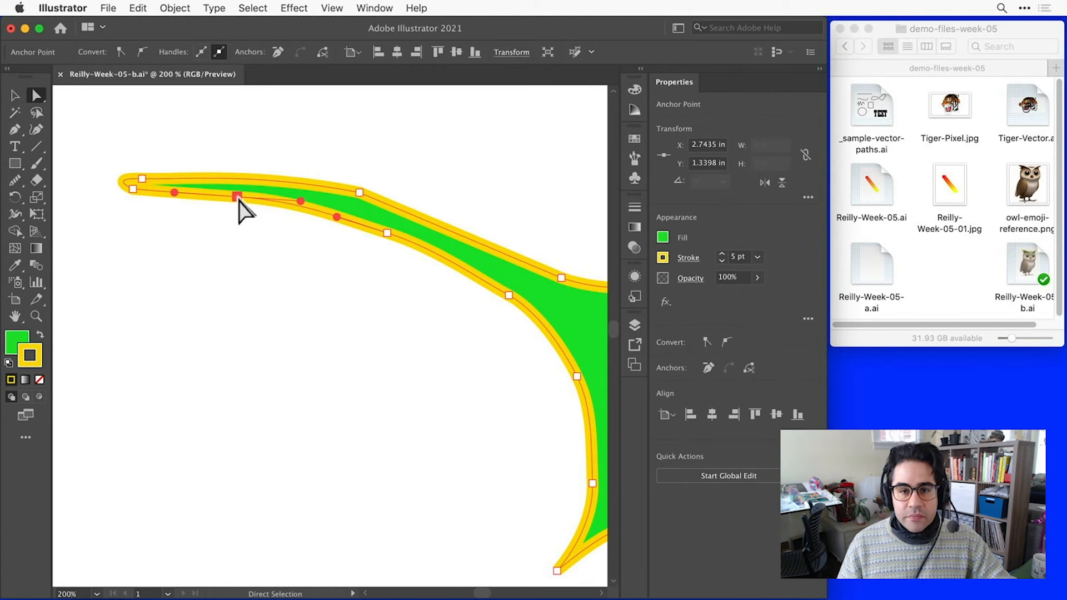
pyautogui.moveTo(237, 198); pyautogui.dragTo(240, 257)
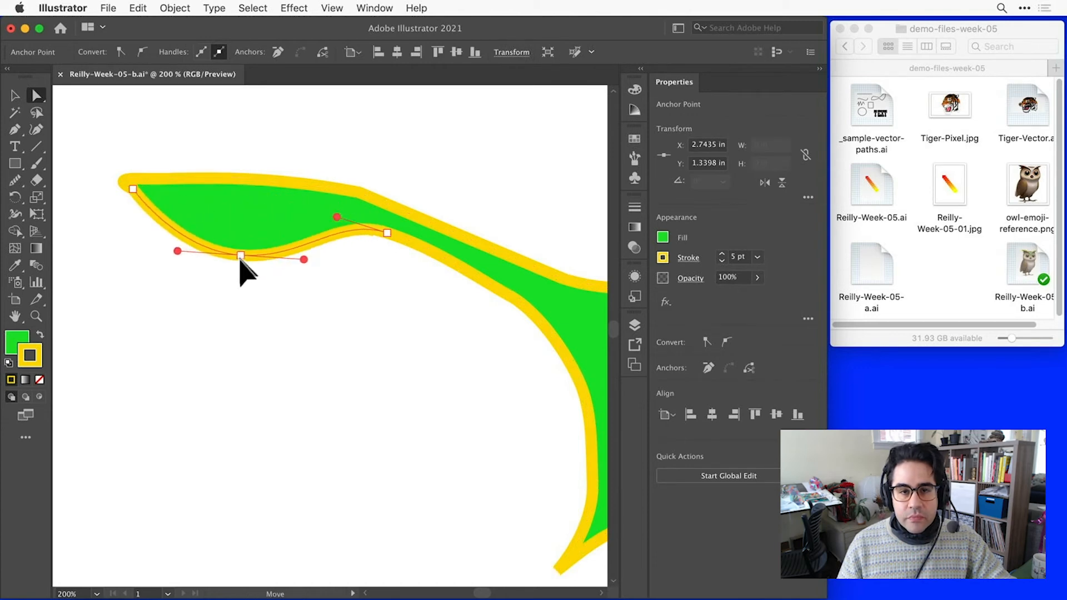
pyautogui.moveTo(240, 255); pyautogui.dragTo(205, 203)
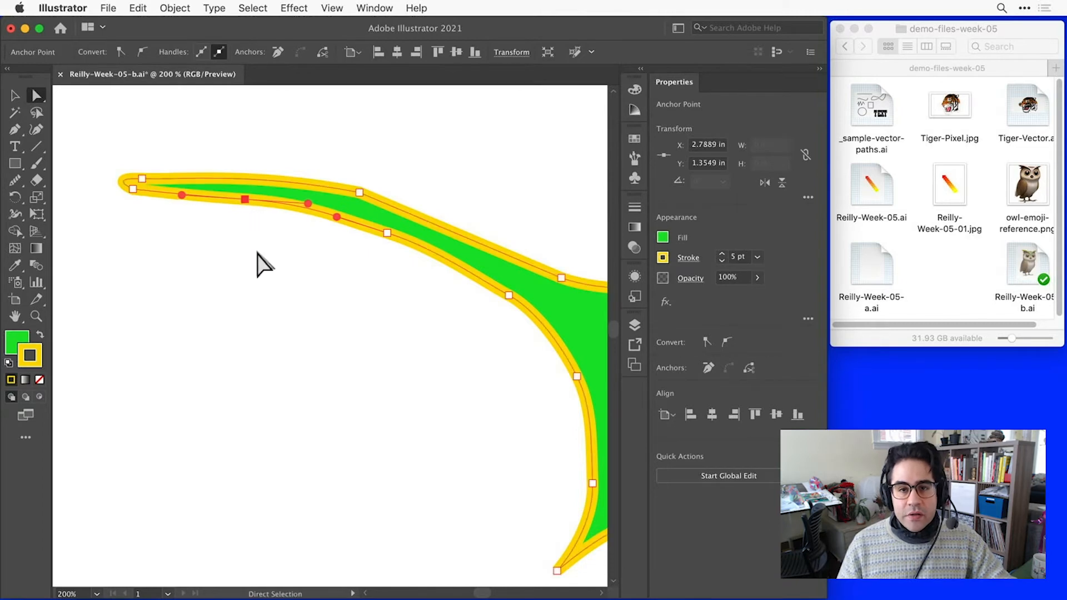
pyautogui.moveTo(28, 151)
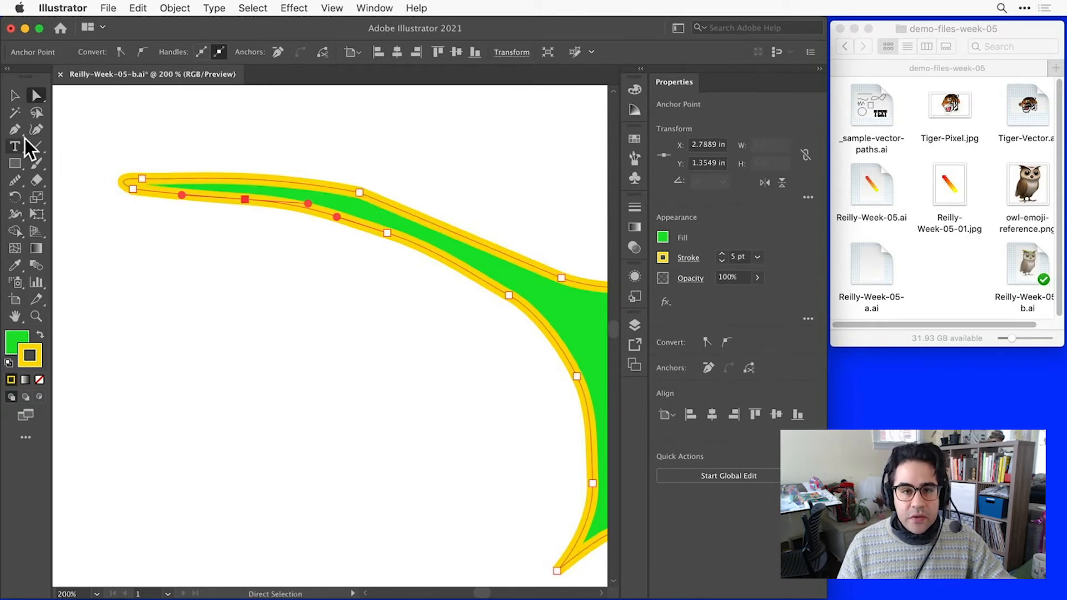
# - Choose the Add Anchor Point Tool from the Pen tool flyout
pyautogui.click(12, 128)
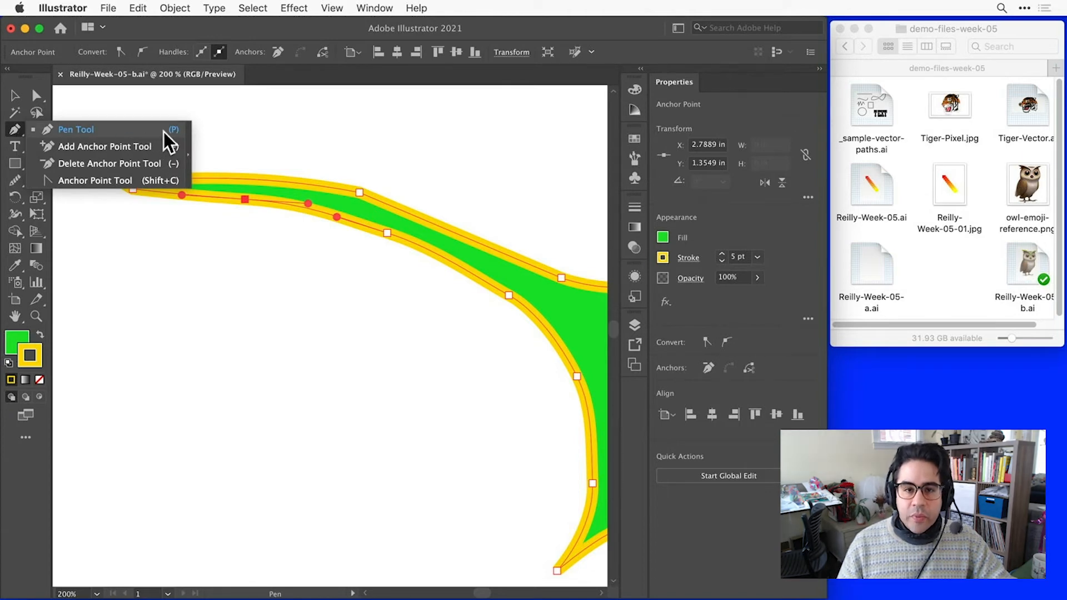
pyautogui.click(105, 147)
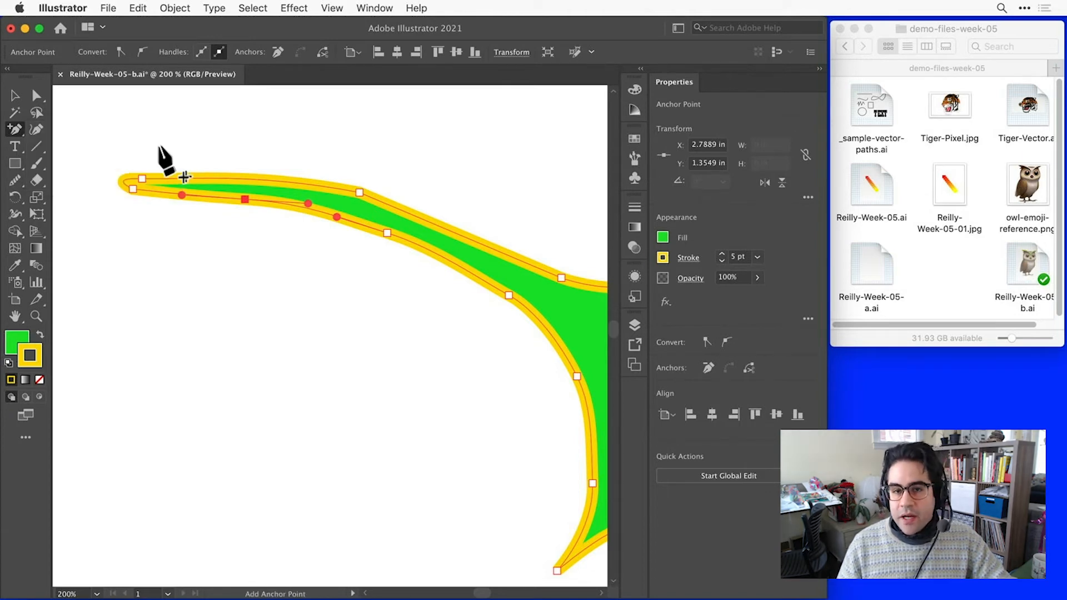
pyautogui.moveTo(368, 225)
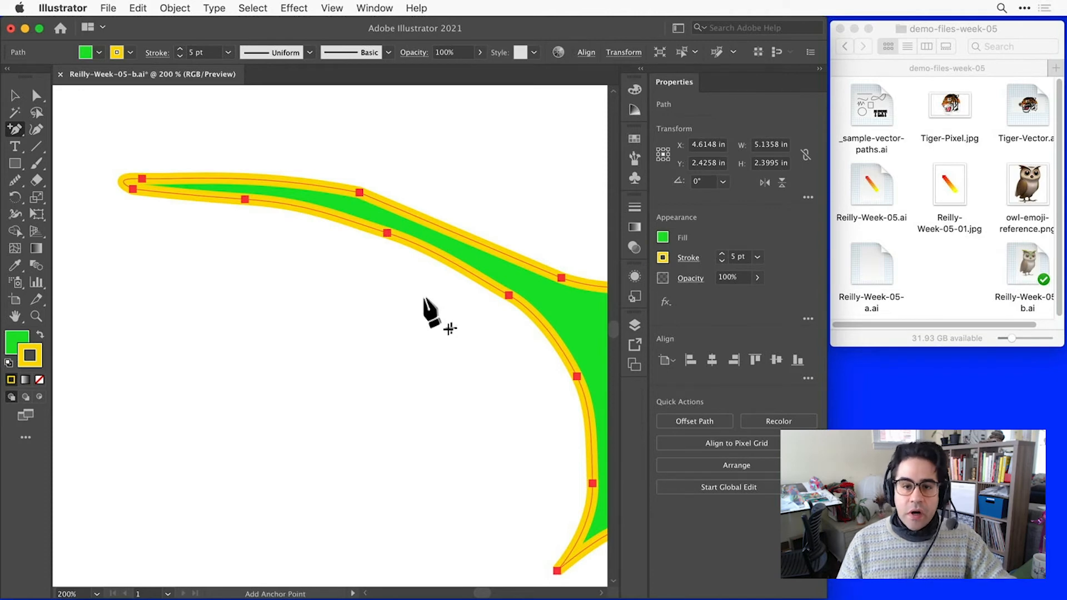
pyautogui.moveTo(89, 203)
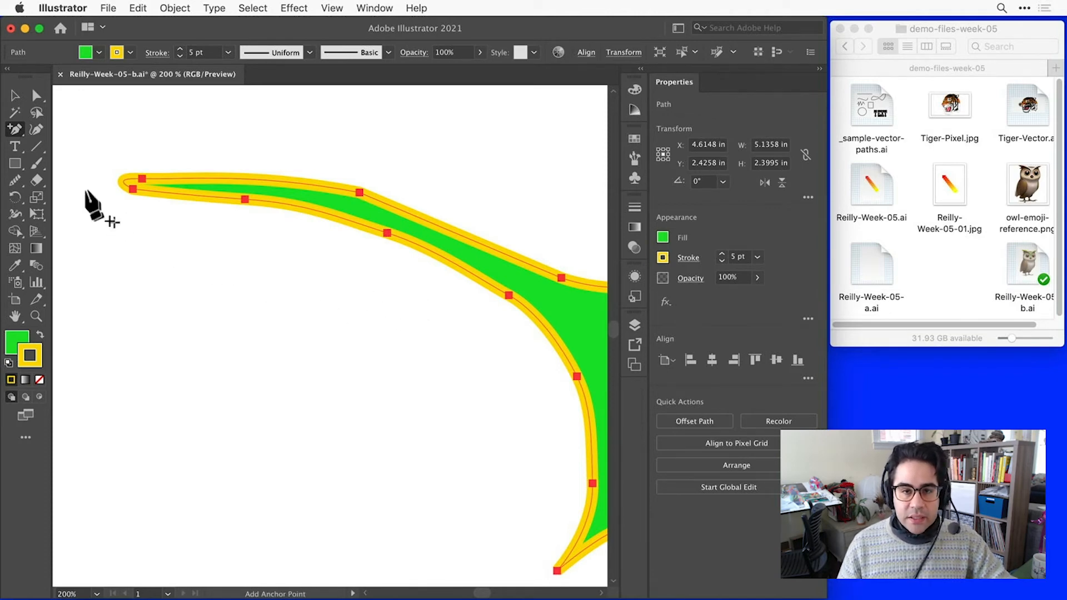
# - Choose the Delete Anchor Point Tool from the Pen tool flyout
pyautogui.click(13, 128)
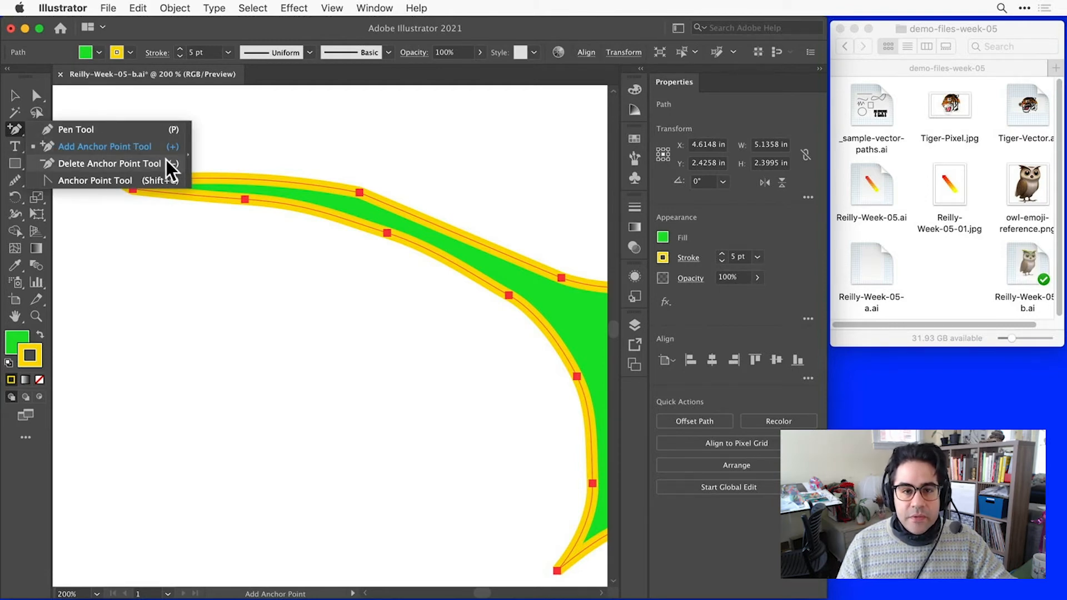
pyautogui.click(109, 164)
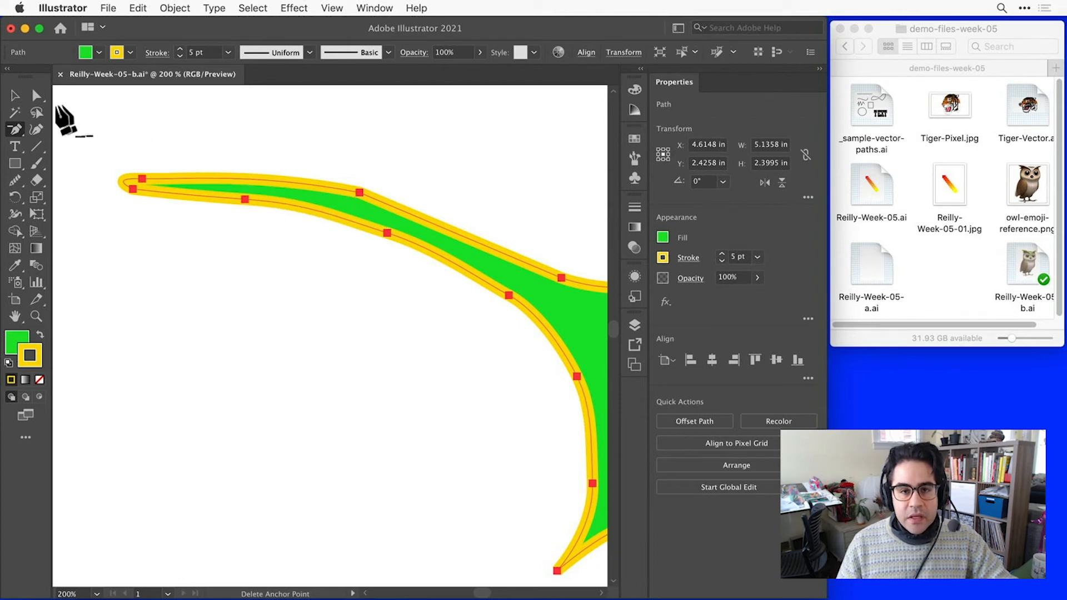
pyautogui.click(35, 95)
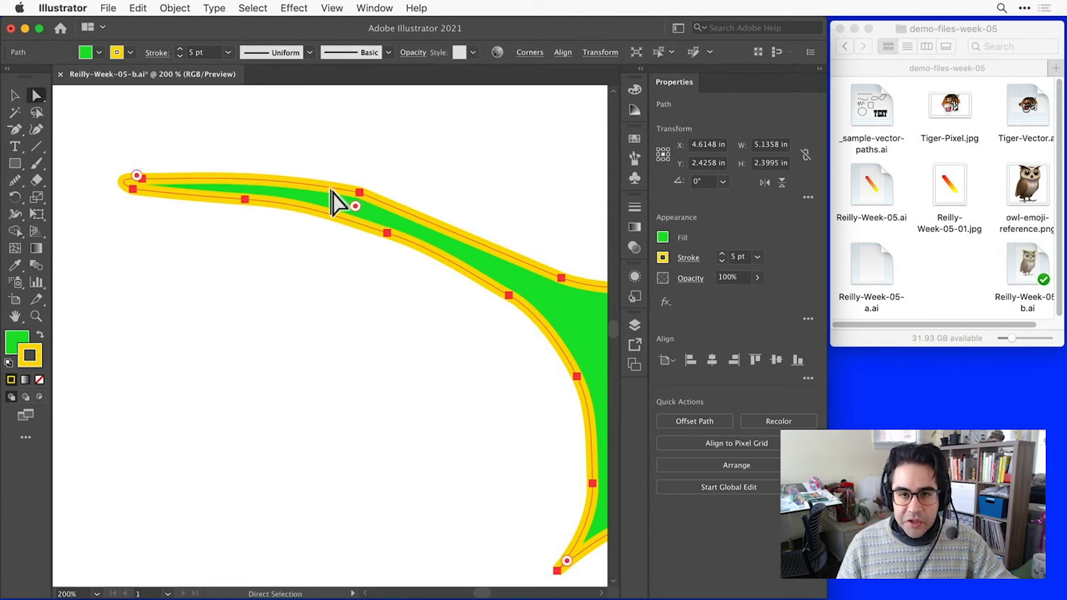
pyautogui.click(360, 193)
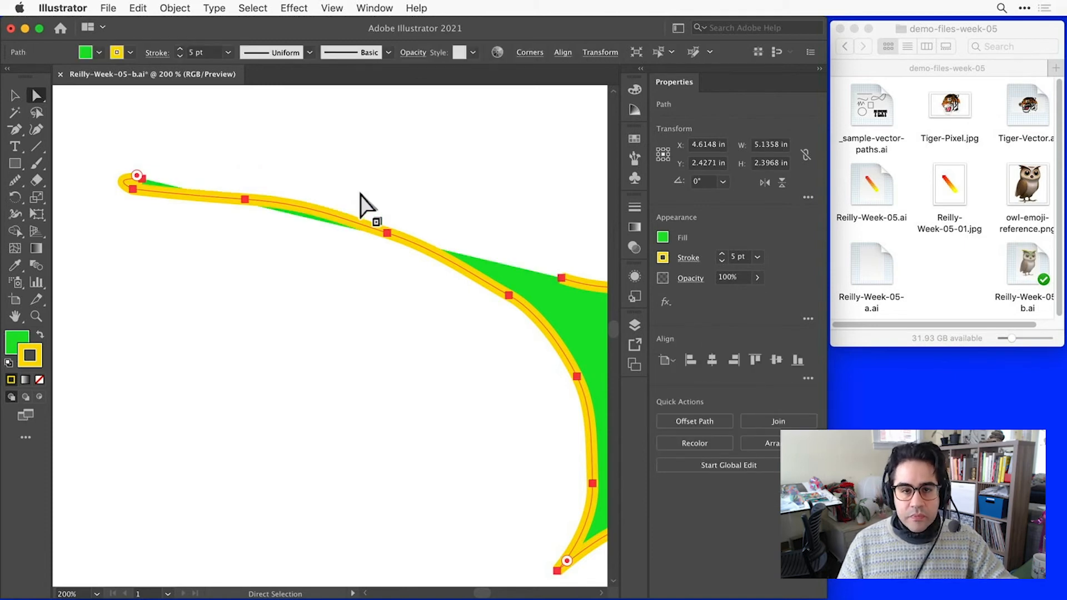
pyautogui.moveTo(495, 242)
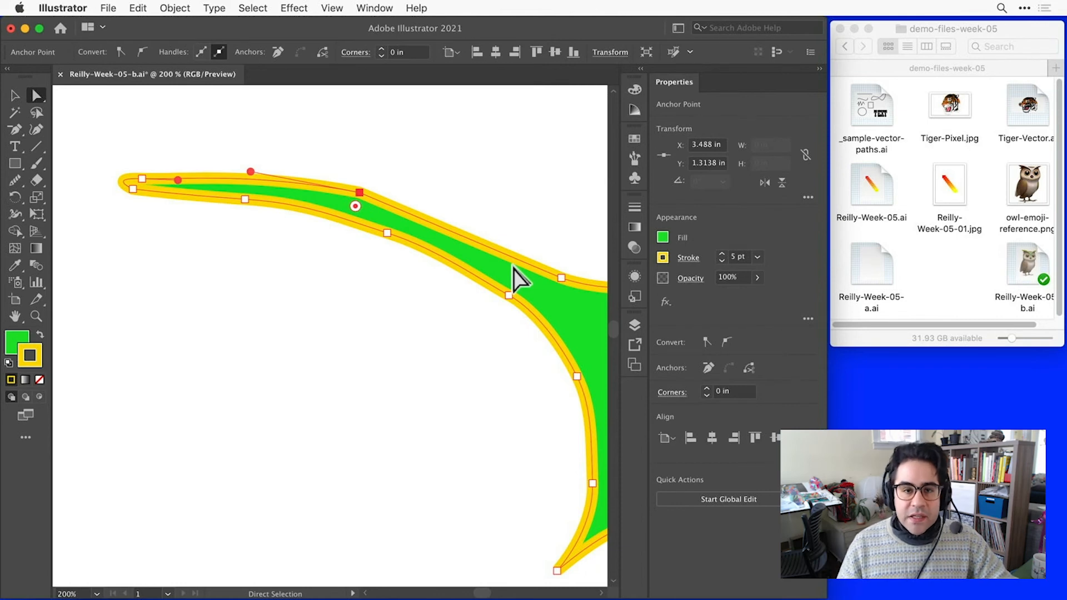
pyautogui.moveTo(467, 282)
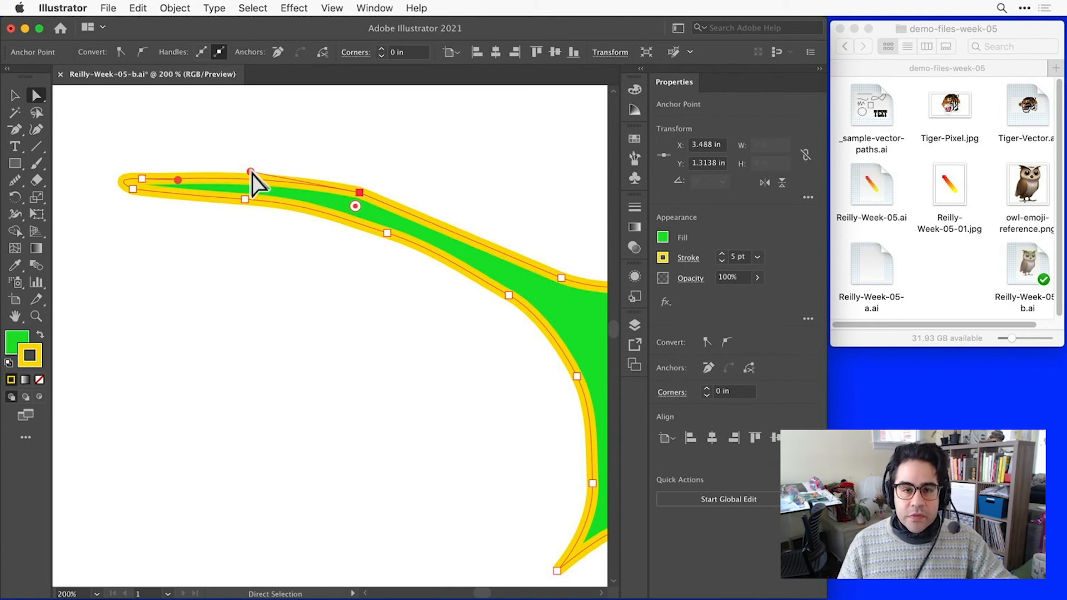
# - Drag the upper-edge anchor's curve handle up and left to bulge the top near the tip
pyautogui.moveTo(248, 172); pyautogui.dragTo(162, 144)
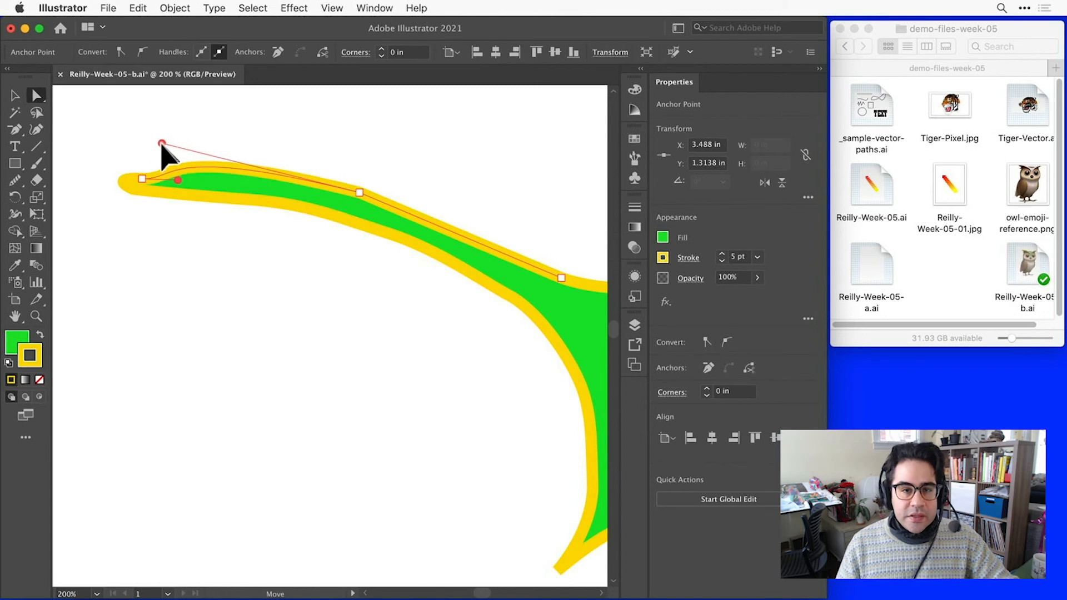
pyautogui.moveTo(161, 143); pyautogui.dragTo(198, 136)
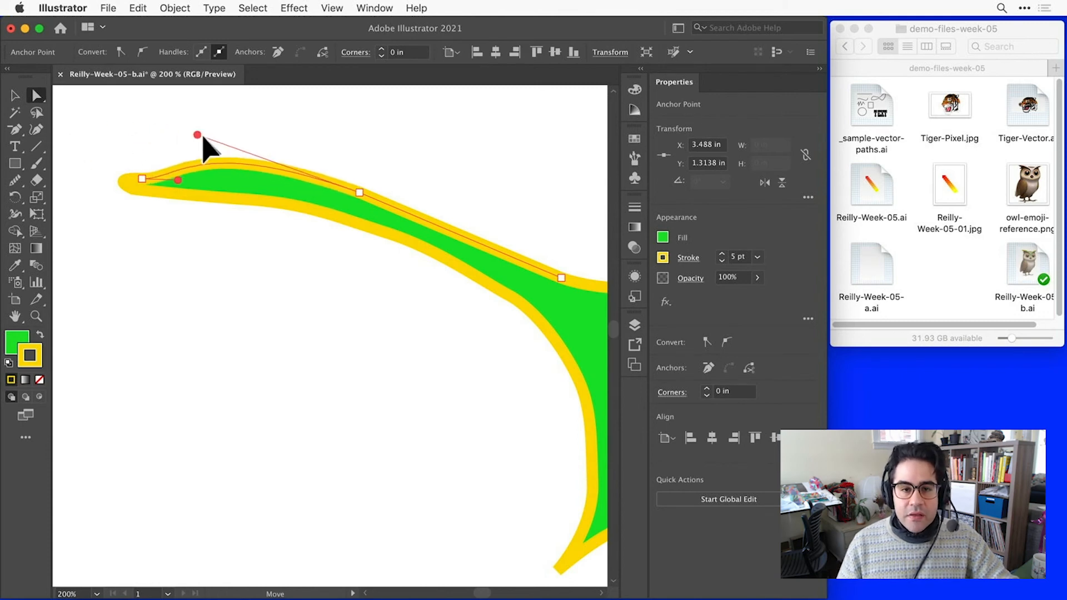
pyautogui.moveTo(197, 135); pyautogui.dragTo(237, 161)
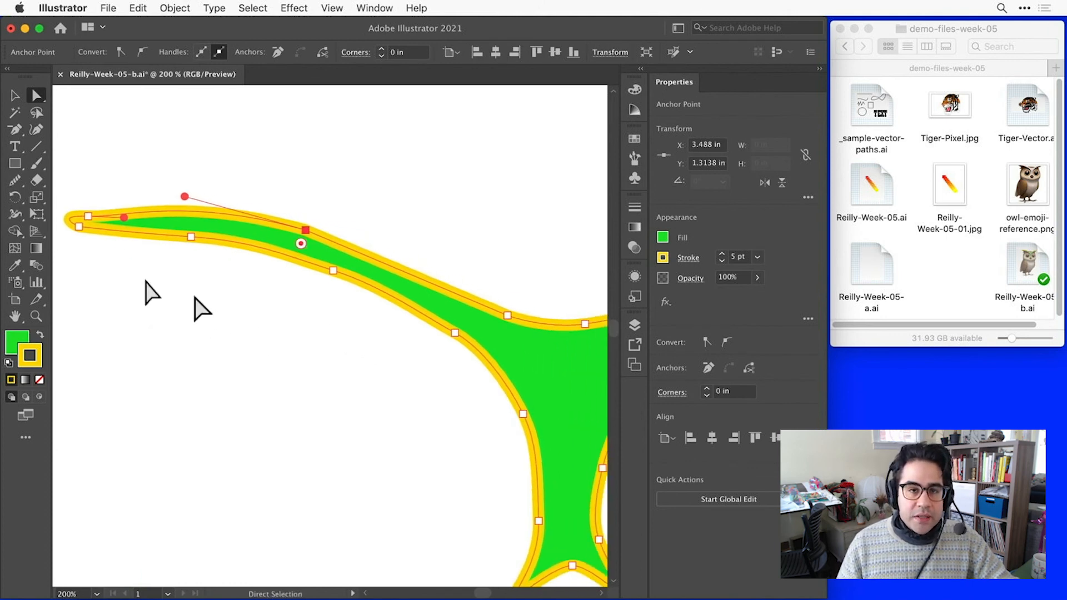
# - Choose the Anchor Point Tool (Shift+C) from the Pen tool flyout
pyautogui.click(13, 131)
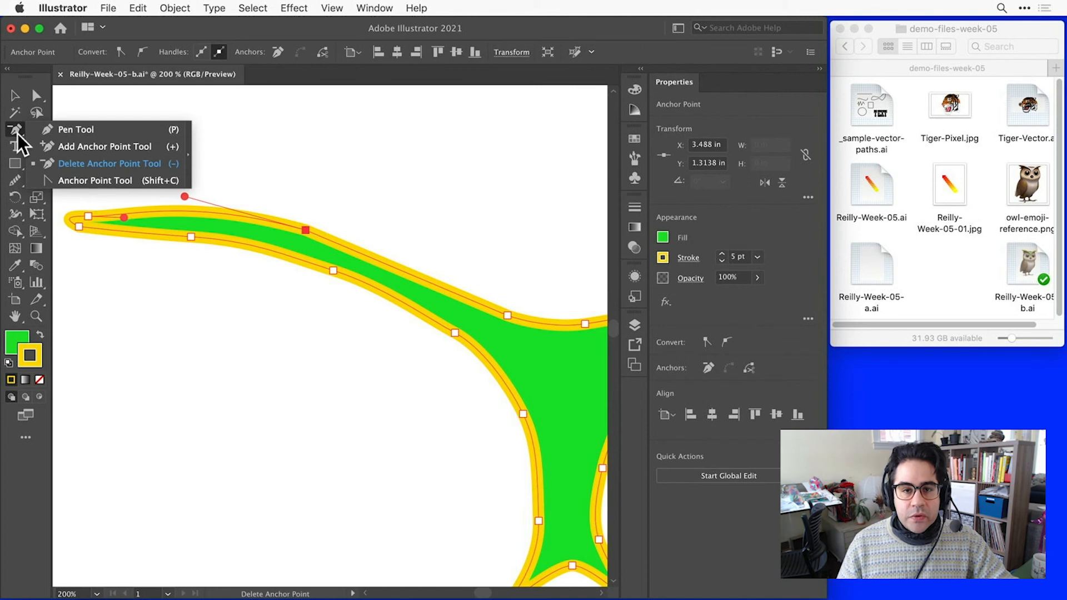
pyautogui.moveTo(122, 191)
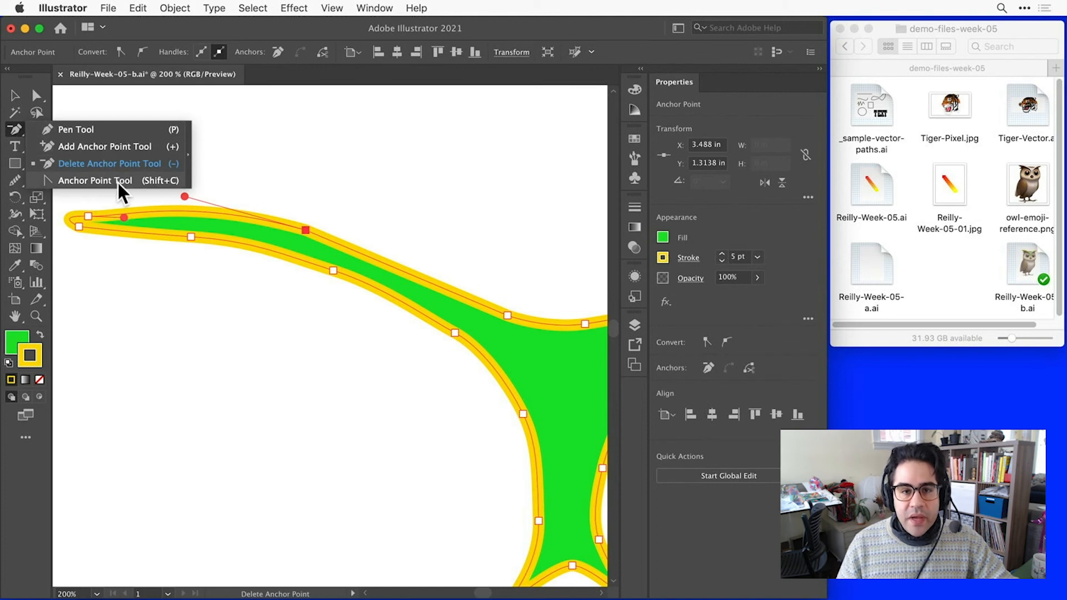
pyautogui.click(96, 180)
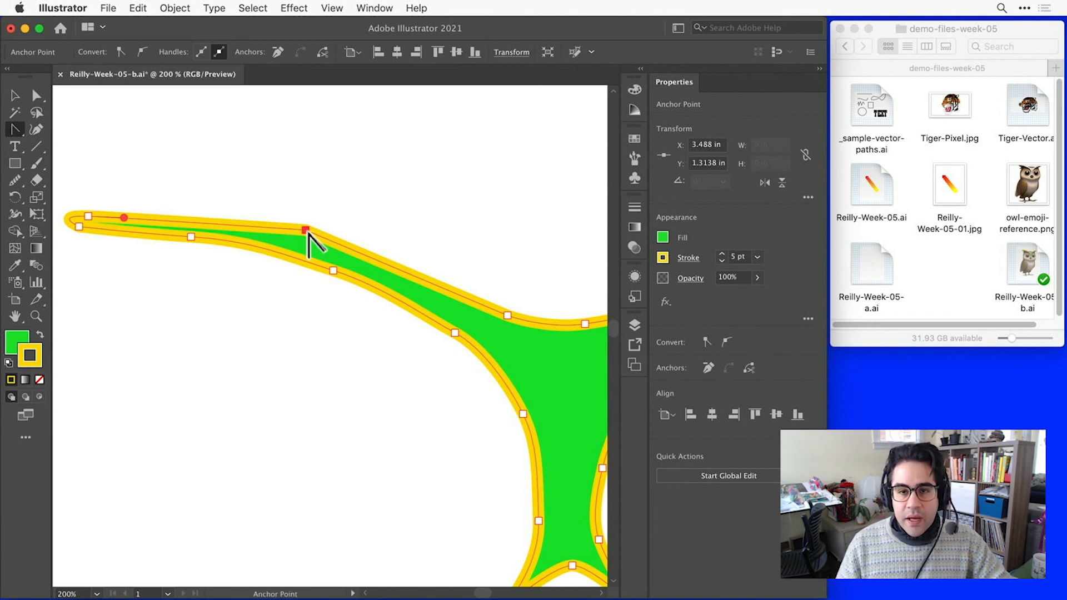
# - Drag smooth curve handles out of the corner anchor on the brow's upper edge
pyautogui.moveTo(306, 230); pyautogui.dragTo(331, 239)
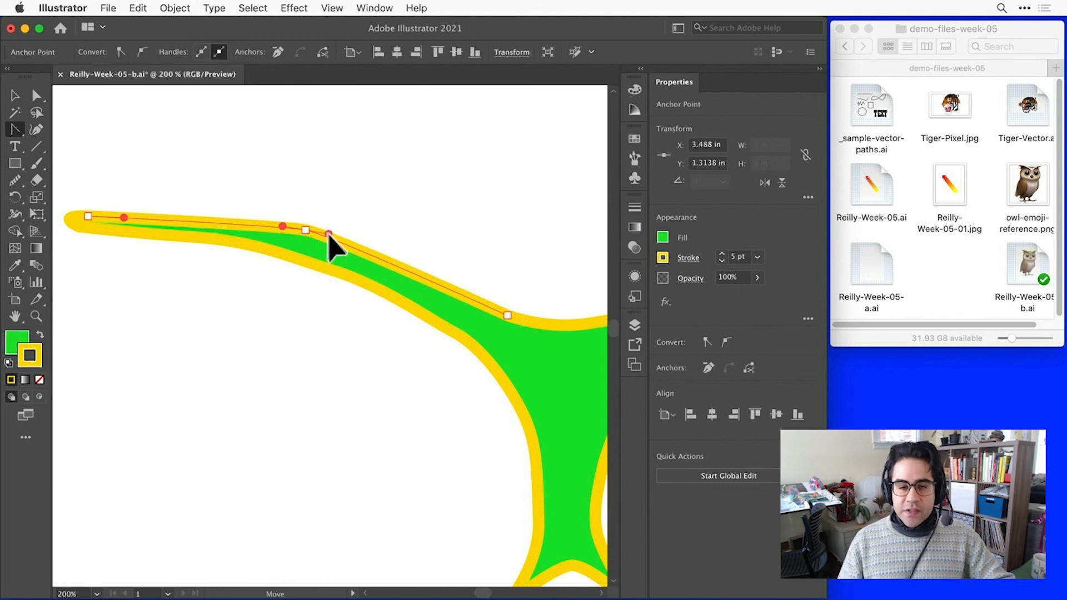
pyautogui.moveTo(327, 239); pyautogui.dragTo(415, 260)
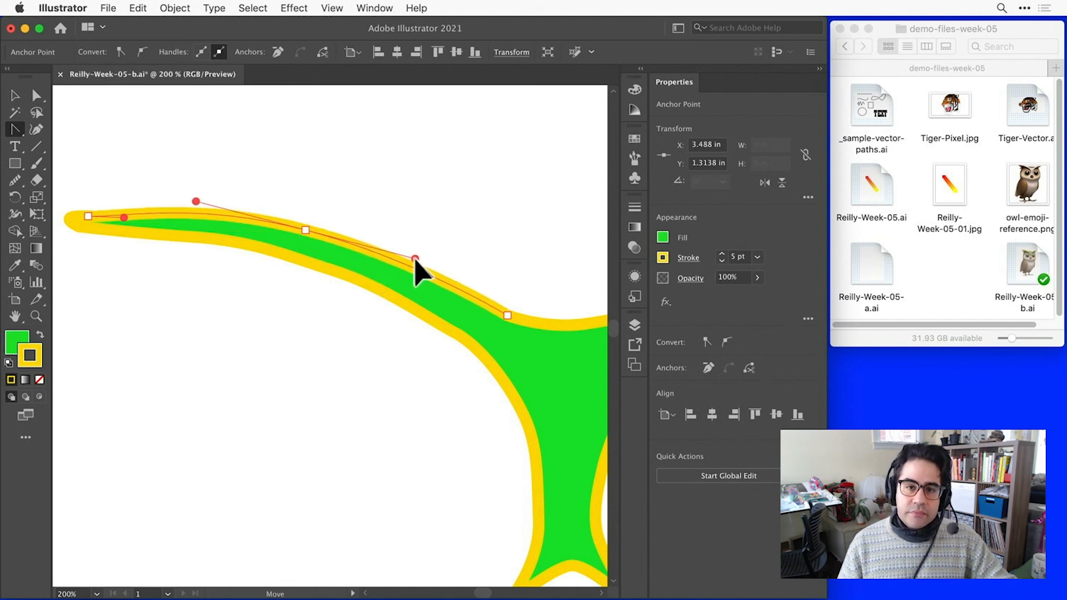
pyautogui.moveTo(415, 260); pyautogui.dragTo(434, 266)
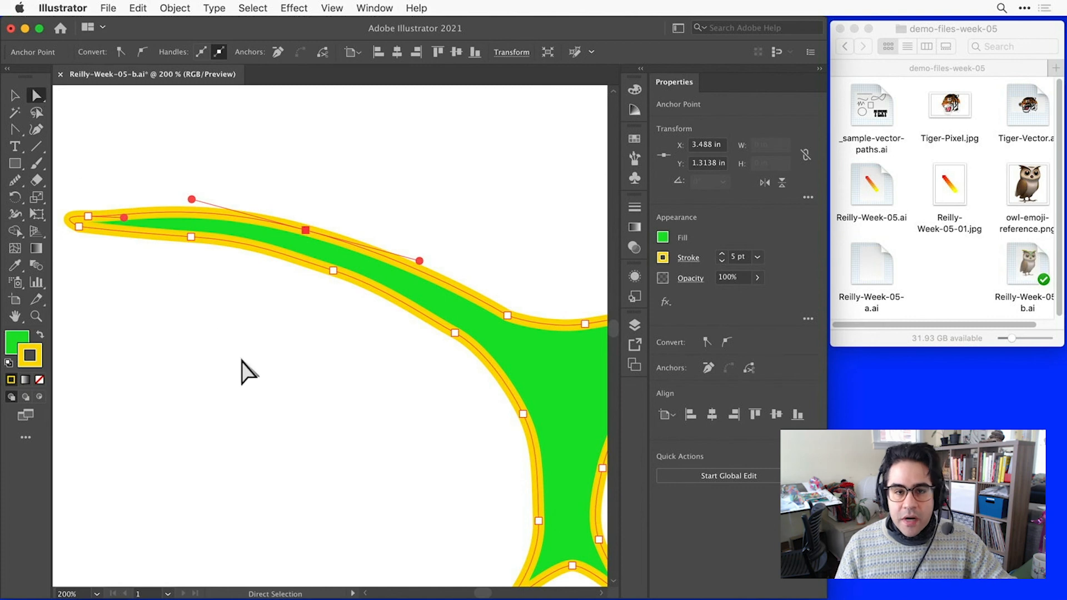
pyautogui.moveTo(268, 378)
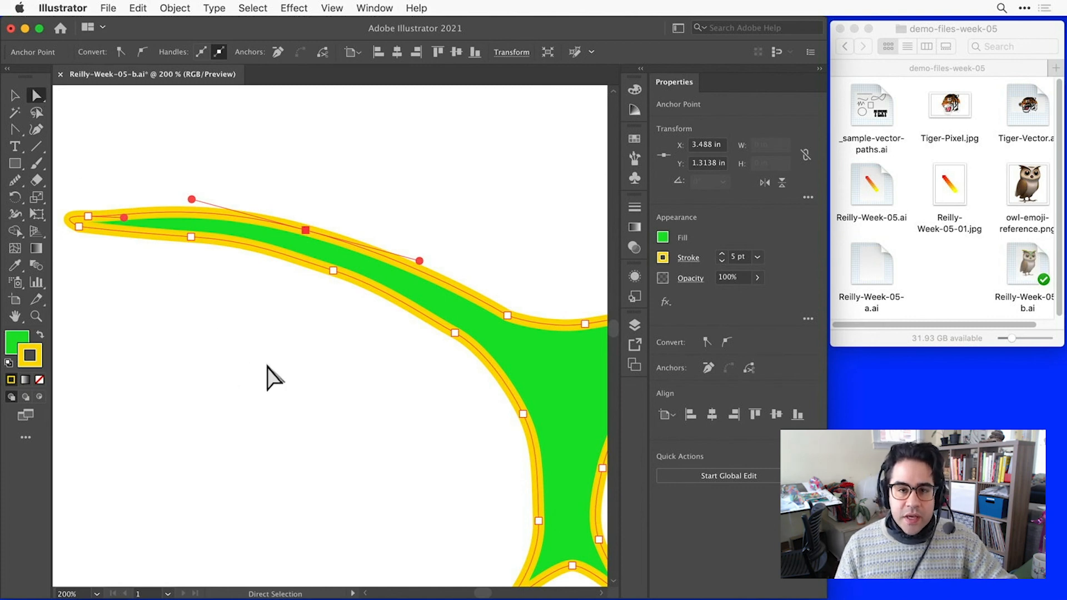
pyautogui.moveTo(283, 384)
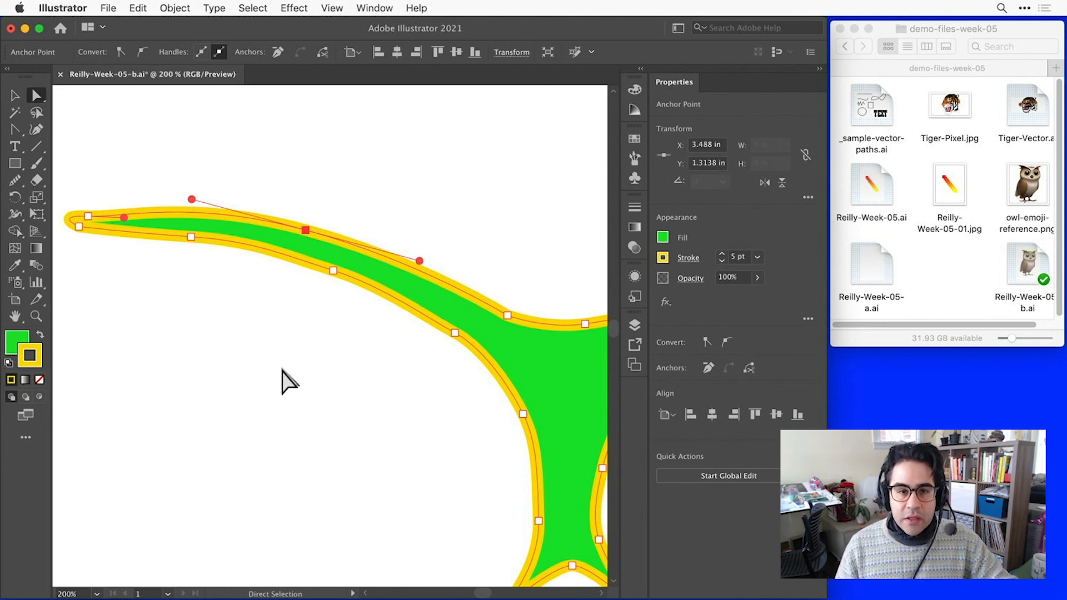
pyautogui.moveTo(432, 392)
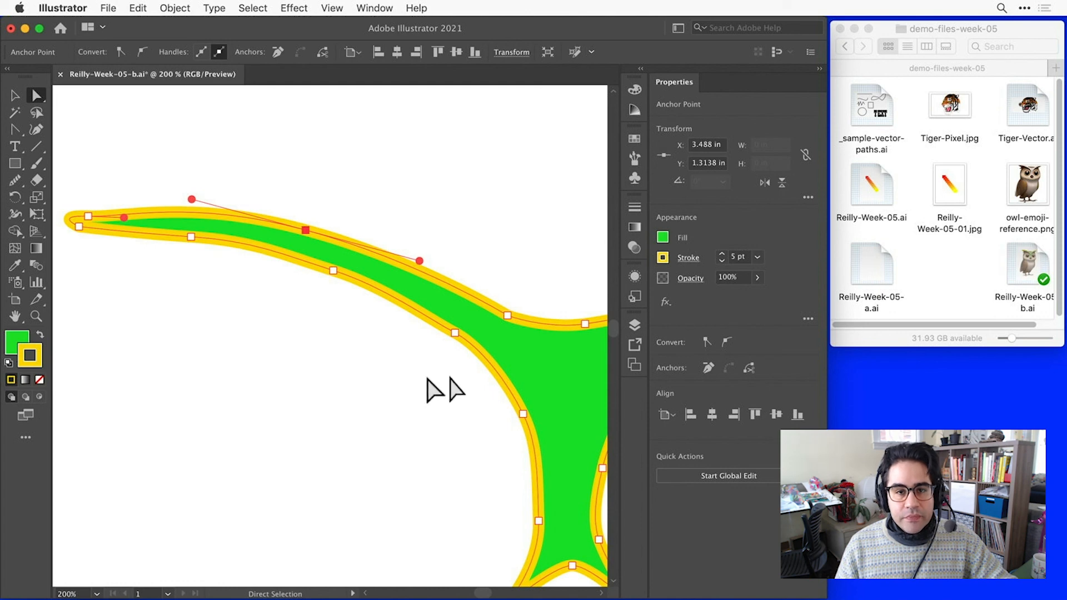